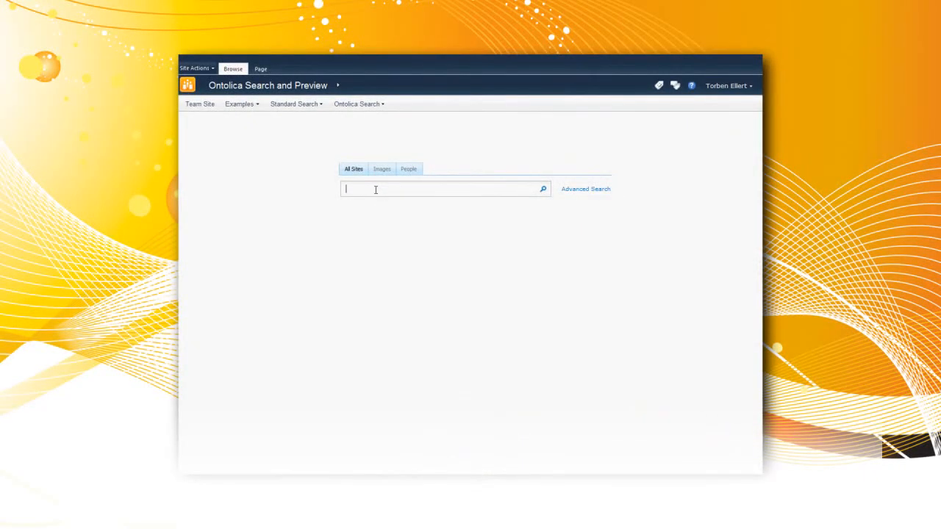
Run an all-sites search for 'energy agriculture' from the 'agri' suggestion.
{"action": "type", "text": "agri"}
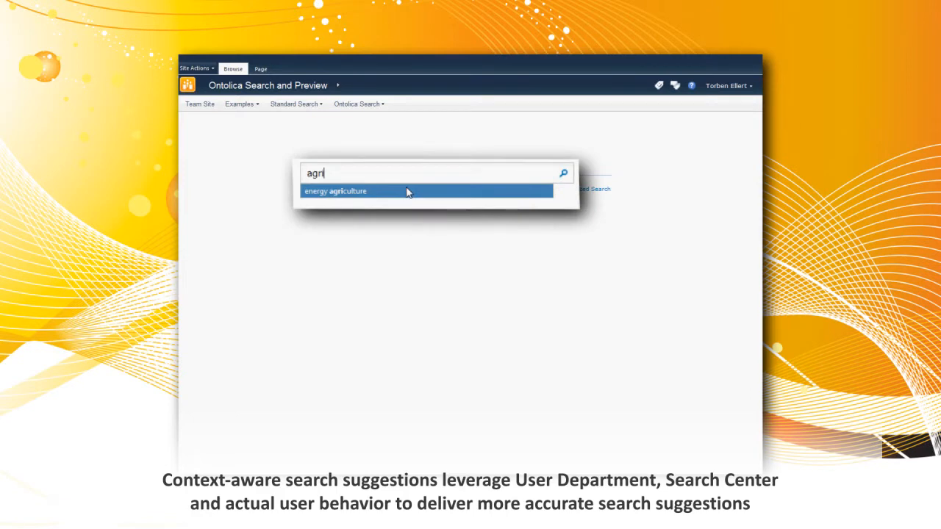
{"action": "left_click", "coordinate": [337, 191]}
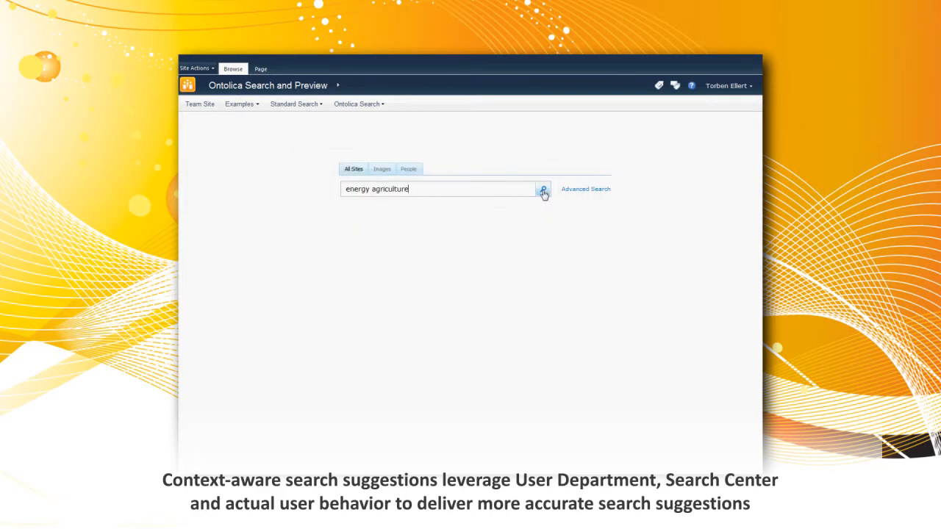
{"action": "left_click", "coordinate": [541, 188]}
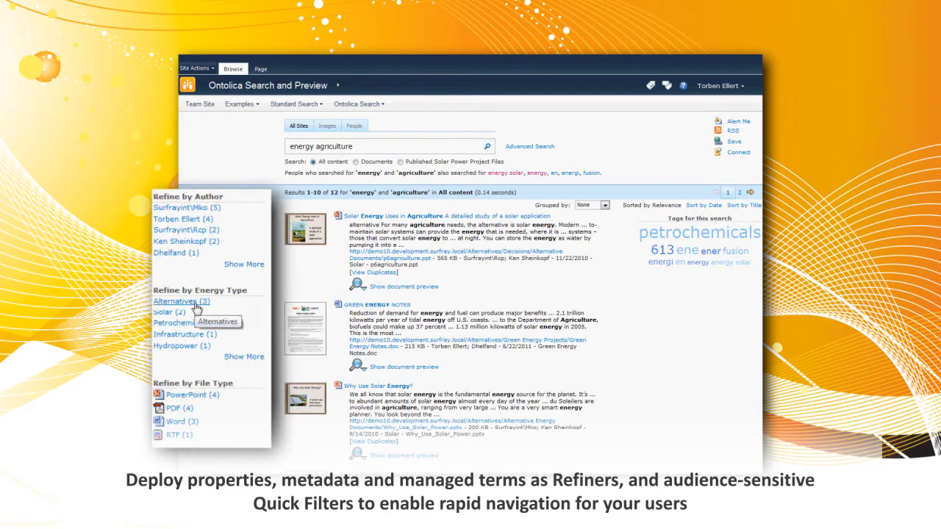
Refine the results to energy type Alternatives, leaving 3 documents.
{"action": "left_click", "coordinate": [175, 301]}
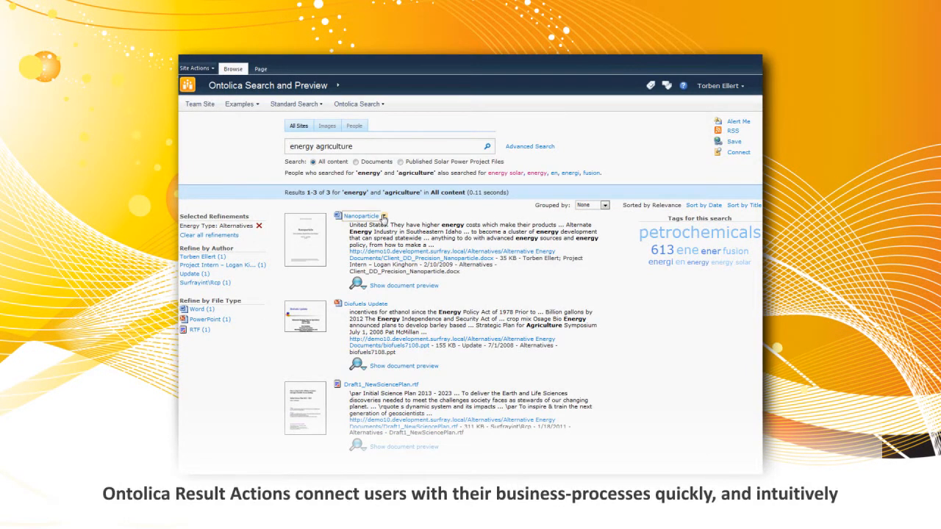
{"action": "left_click", "coordinate": [382, 214]}
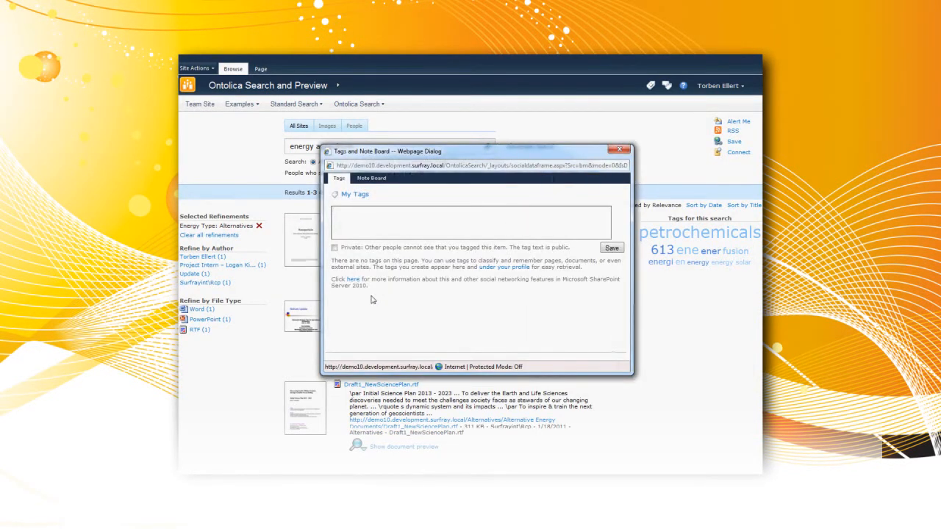
Save a 'Confidential' tag on the document and close the Tags and Note Board.
{"action": "type", "text": "confidential"}
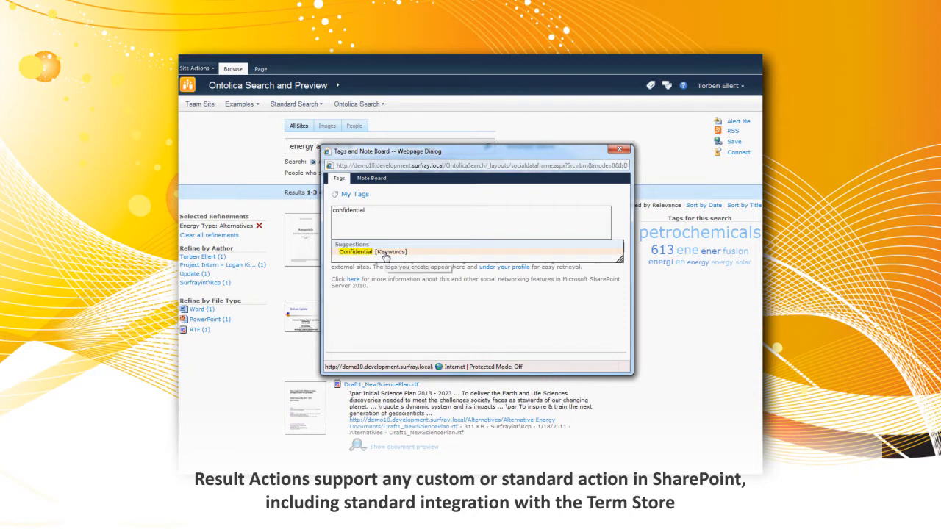
{"action": "left_click", "coordinate": [355, 252]}
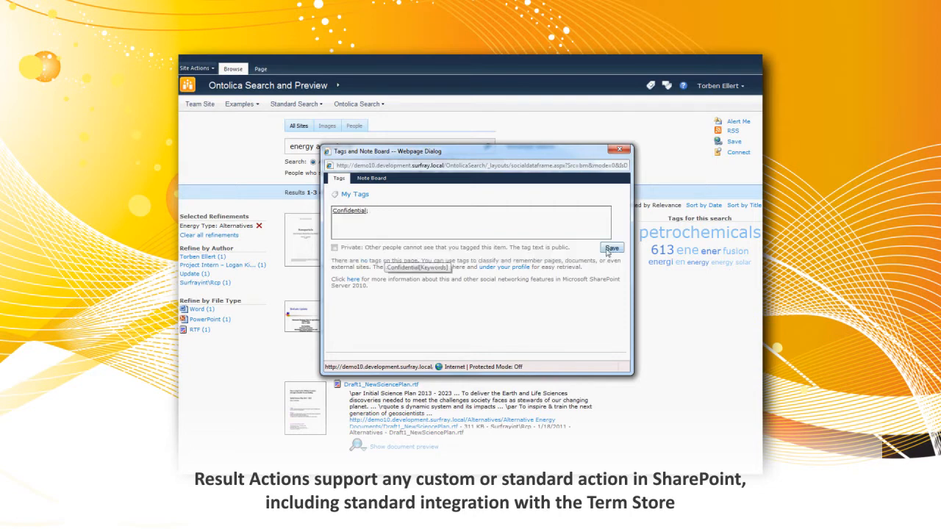
{"action": "left_click", "coordinate": [612, 247]}
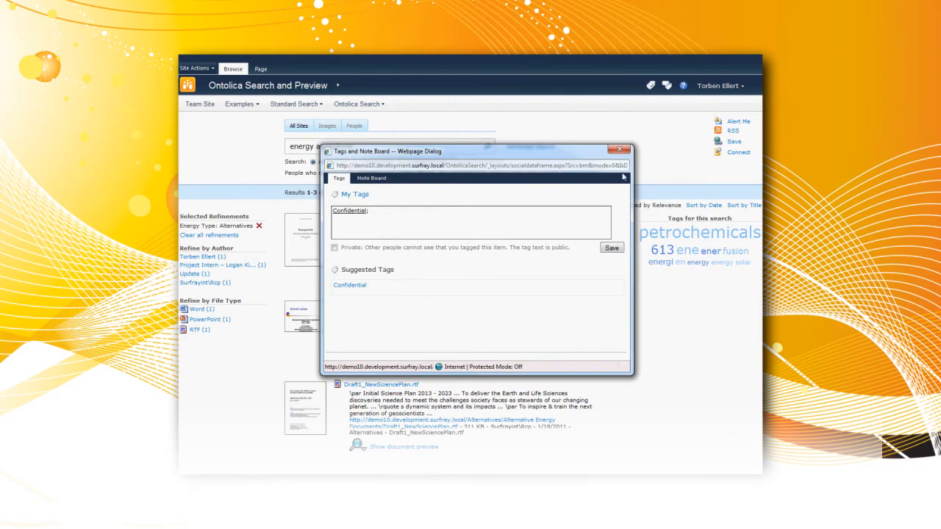
{"action": "mouse_move", "coordinate": [617, 150]}
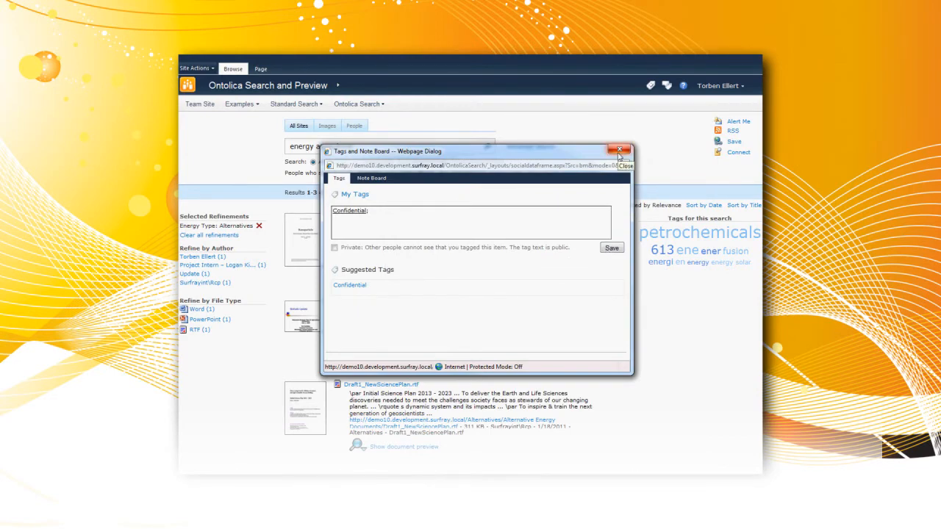
{"action": "left_click", "coordinate": [621, 149]}
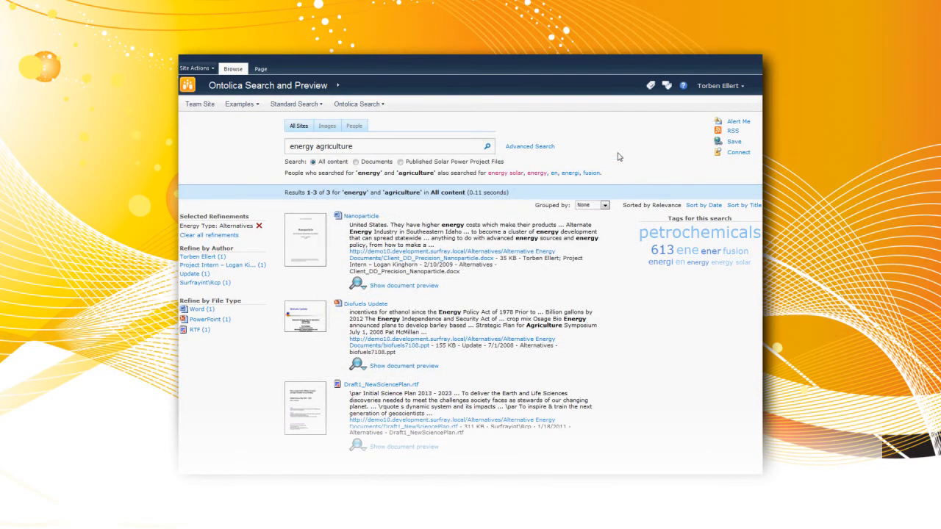